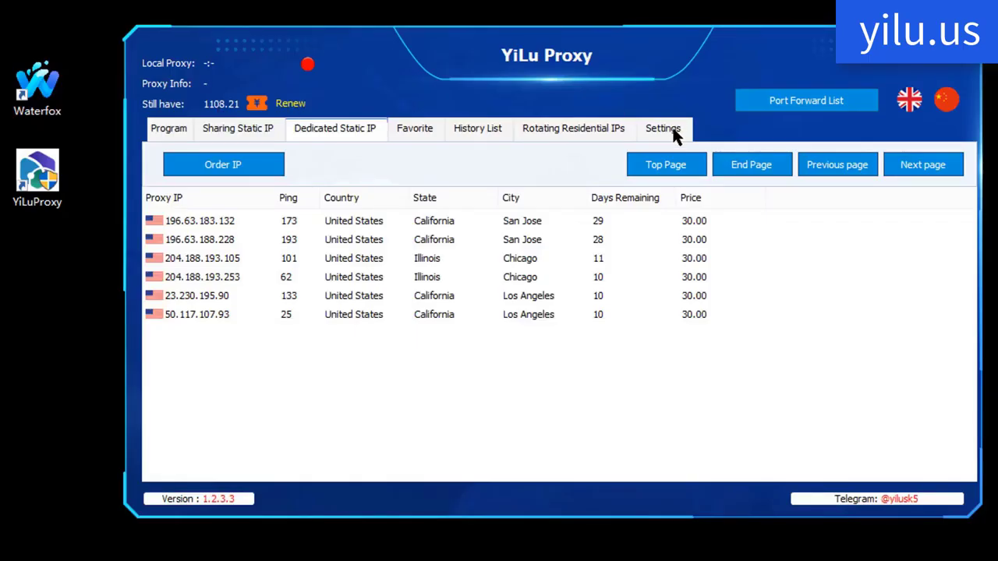
Switch YiLu to its Portable Proxy Engine, proxying only Program-tab applications, and save
{"action": "left_click", "coordinate": [663, 128]}
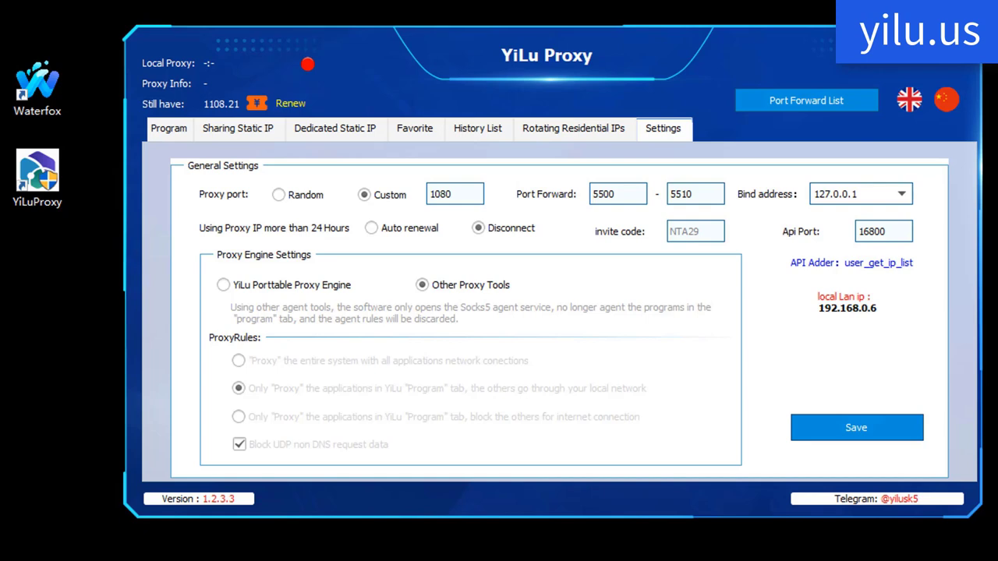
{"action": "mouse_move", "coordinate": [368, 302]}
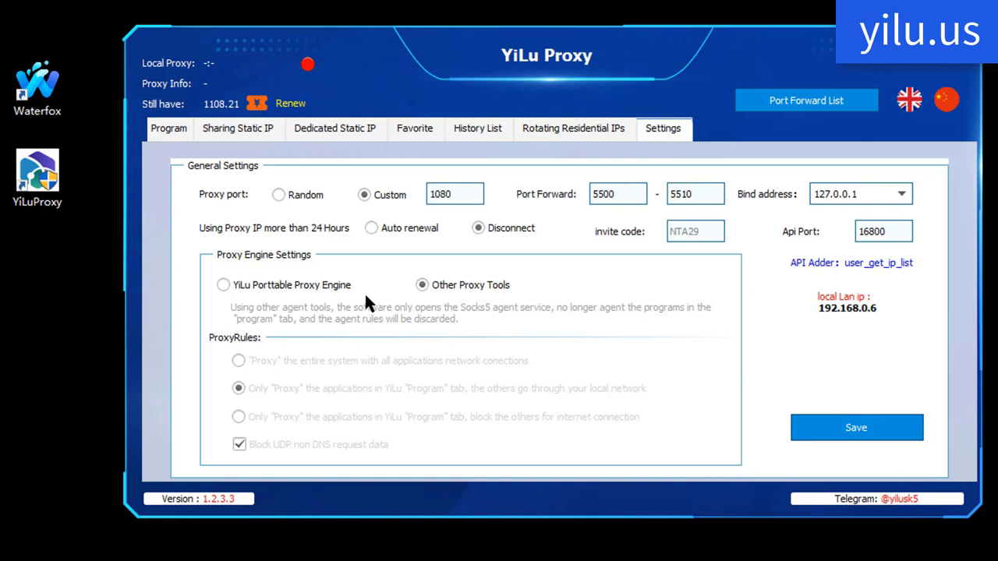
{"action": "left_click", "coordinate": [224, 285]}
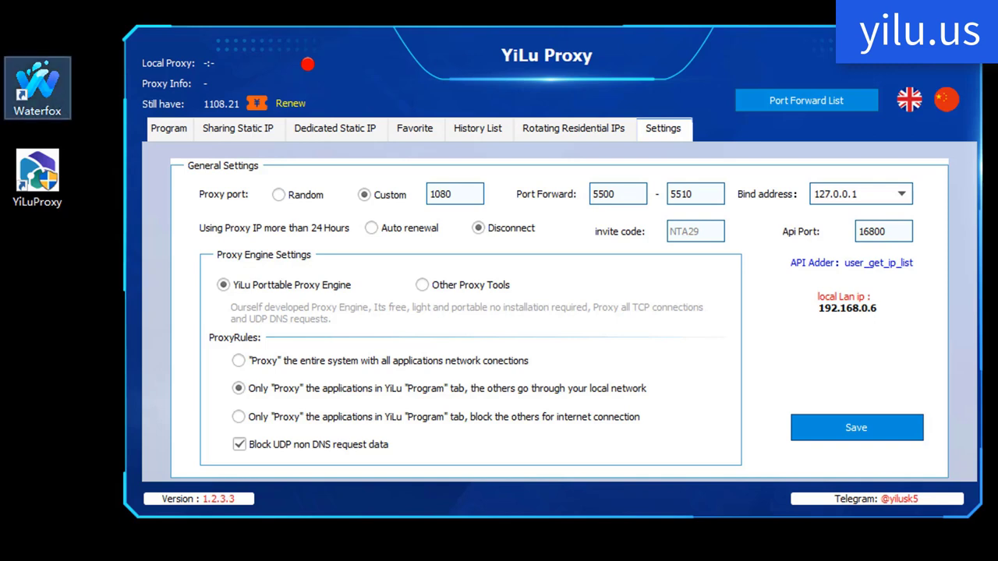
{"action": "left_click", "coordinate": [37, 170]}
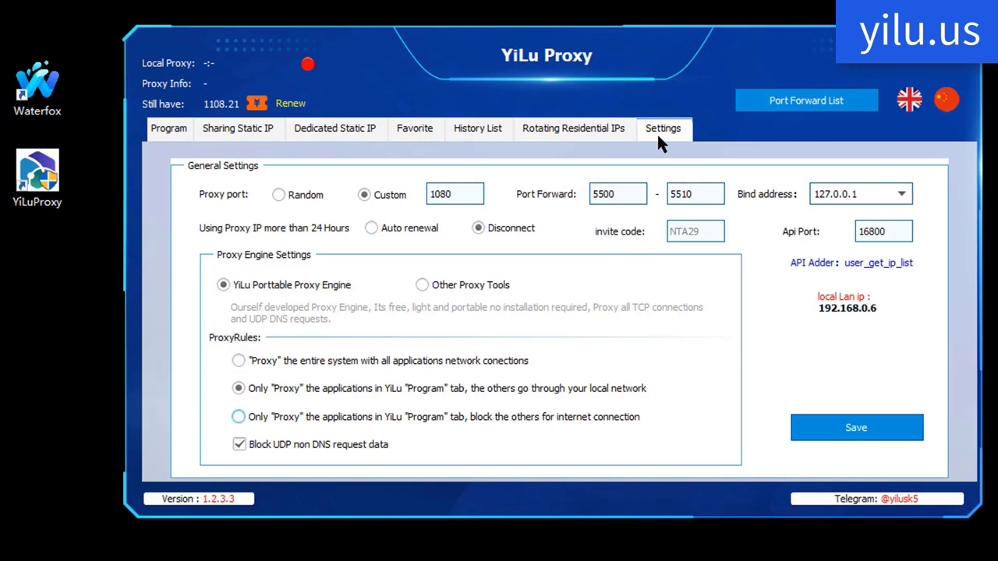
{"action": "left_click", "coordinate": [239, 388]}
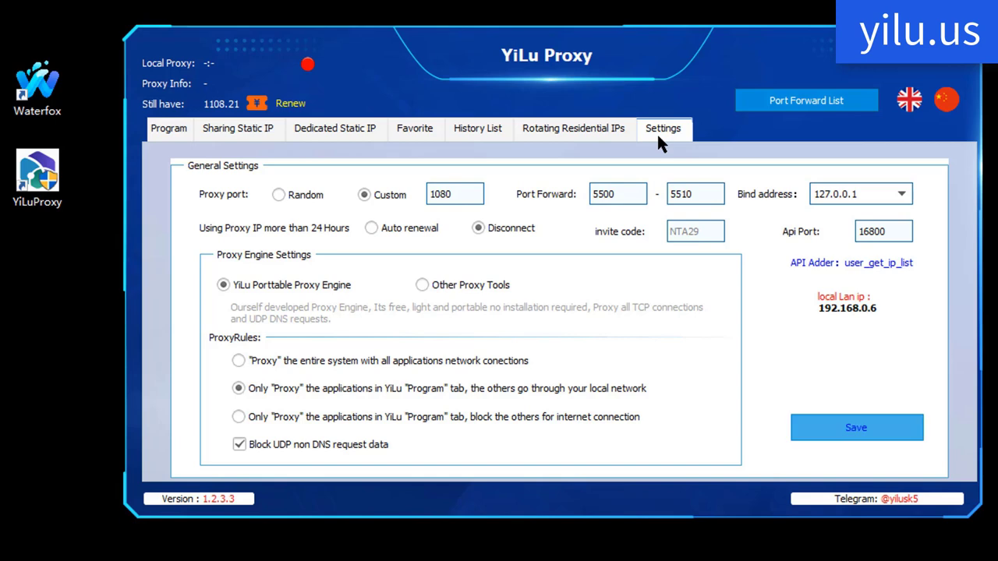
{"action": "left_click", "coordinate": [169, 128]}
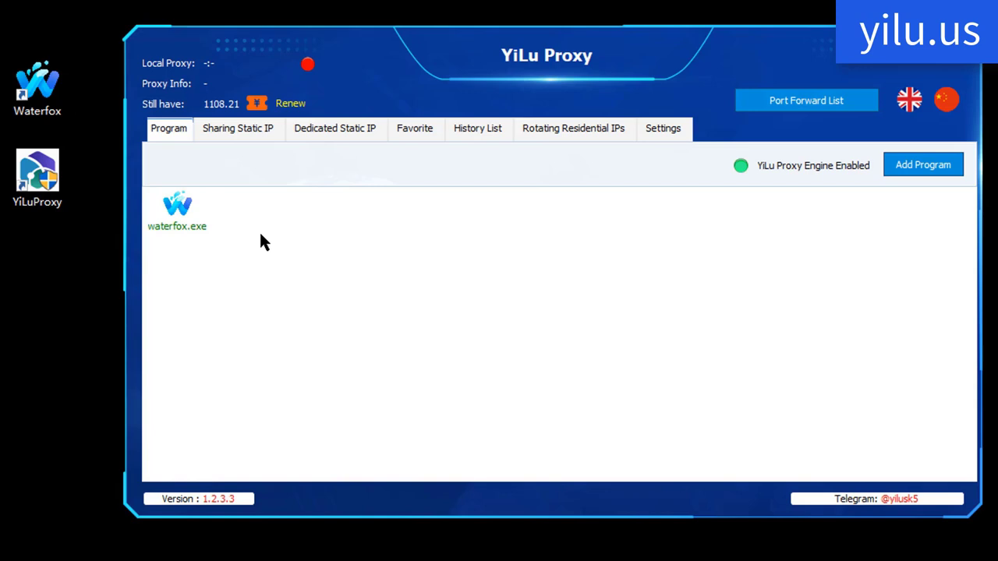
{"action": "left_click", "coordinate": [177, 211]}
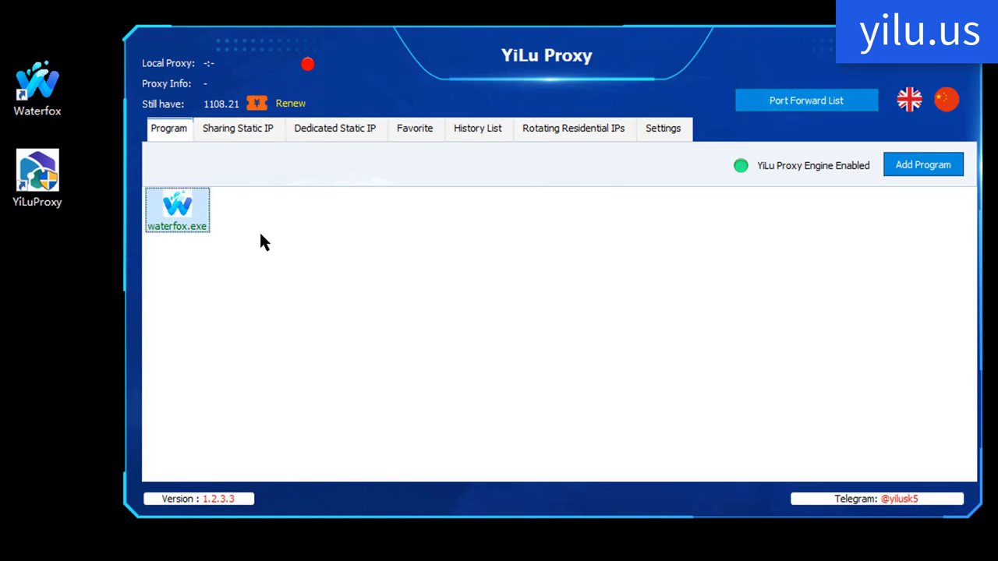
{"action": "left_click", "coordinate": [335, 128]}
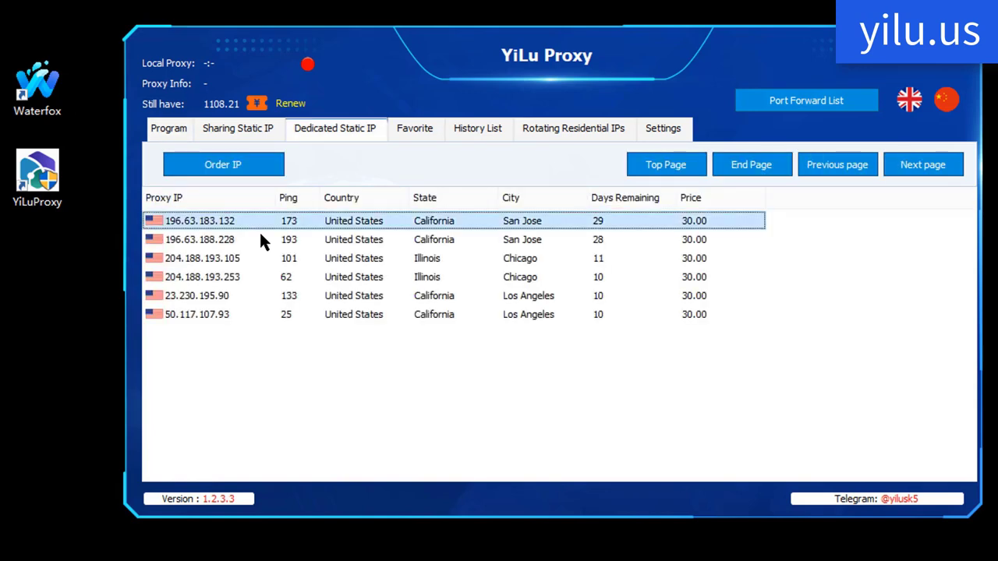
{"action": "double_click", "coordinate": [200, 221]}
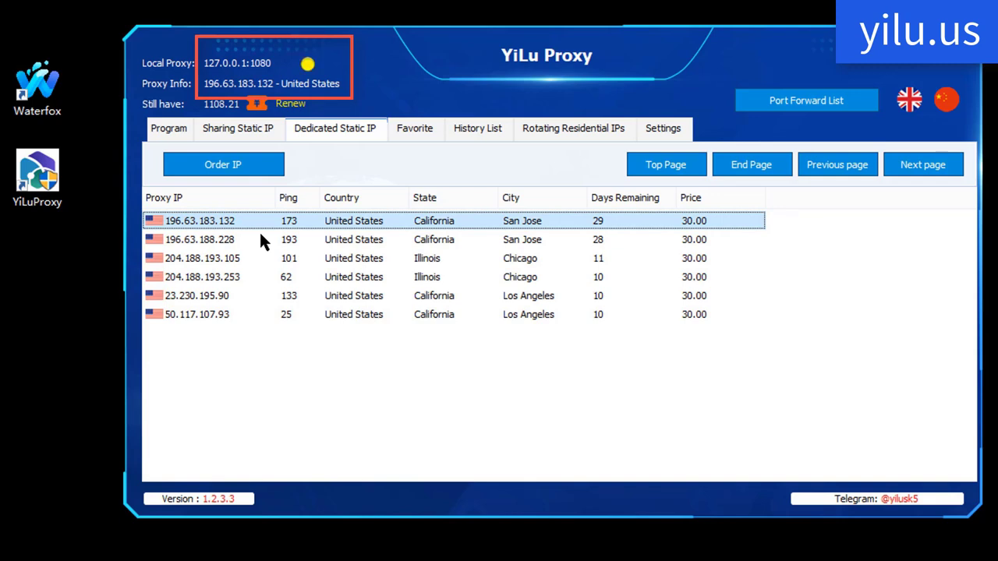
{"action": "left_click", "coordinate": [168, 128]}
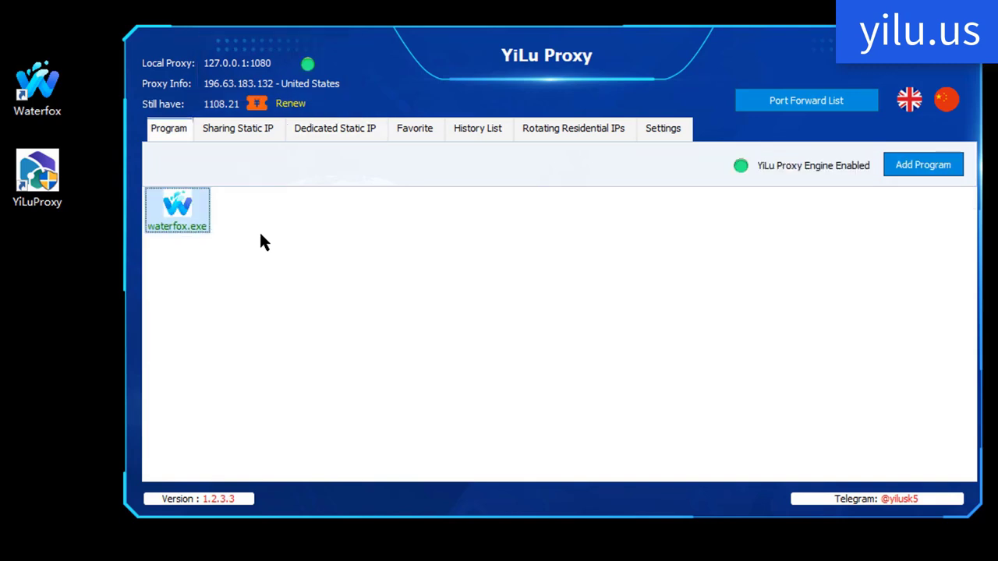
{"action": "double_click", "coordinate": [177, 210]}
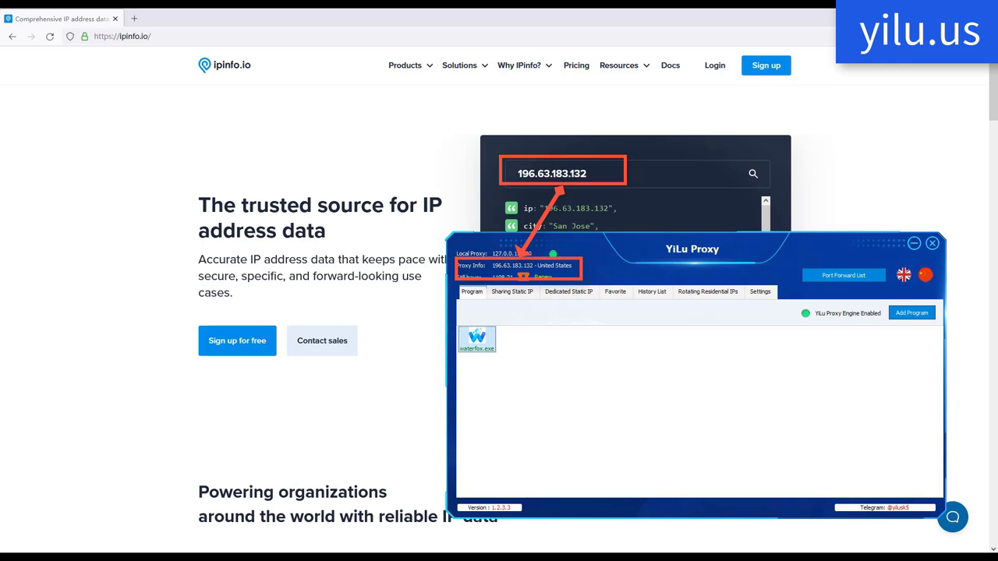
Check ipinfo.io shows 196.63.183.132, then bring up YiLu Proxy's settings
{"action": "left_click", "coordinate": [760, 292]}
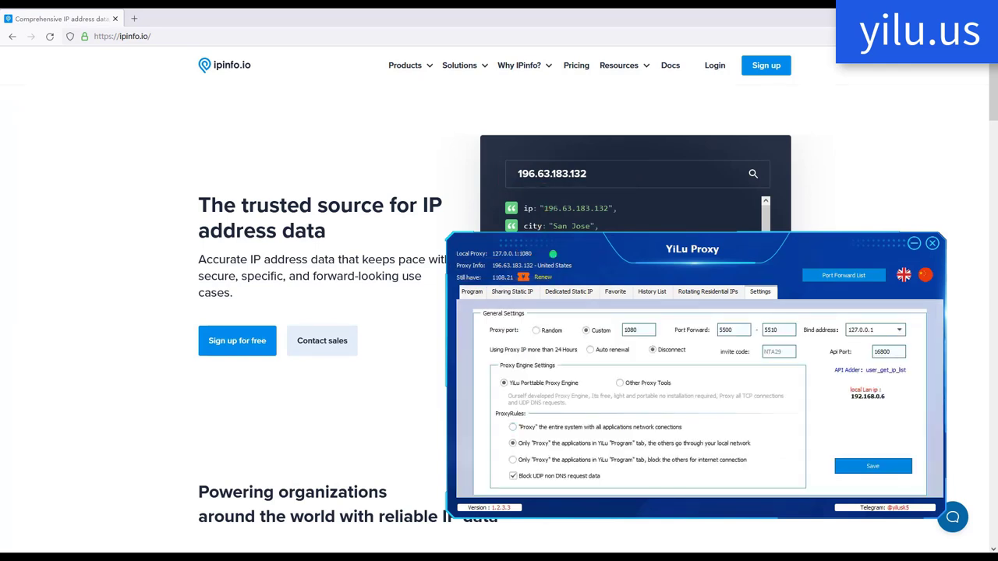
{"action": "left_click", "coordinate": [512, 427]}
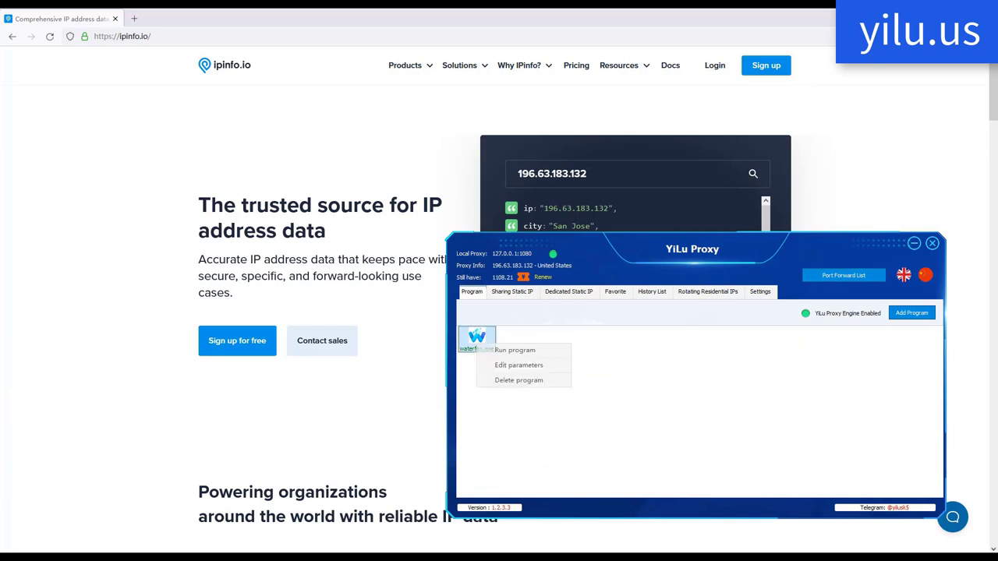
Set the rule to proxy the entire system and pick another dedicated static IP
{"action": "left_click", "coordinate": [518, 381]}
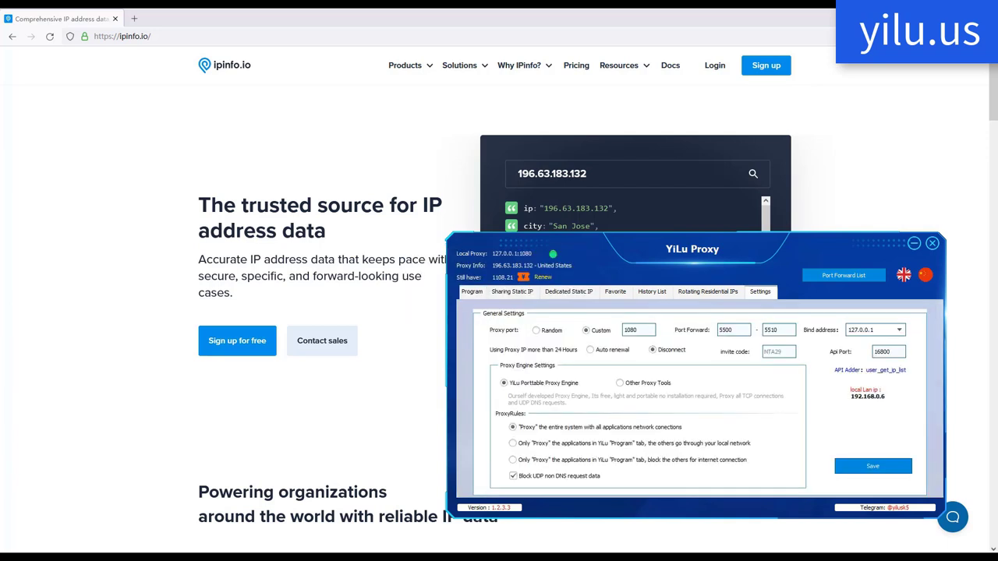
{"action": "left_click", "coordinate": [568, 292]}
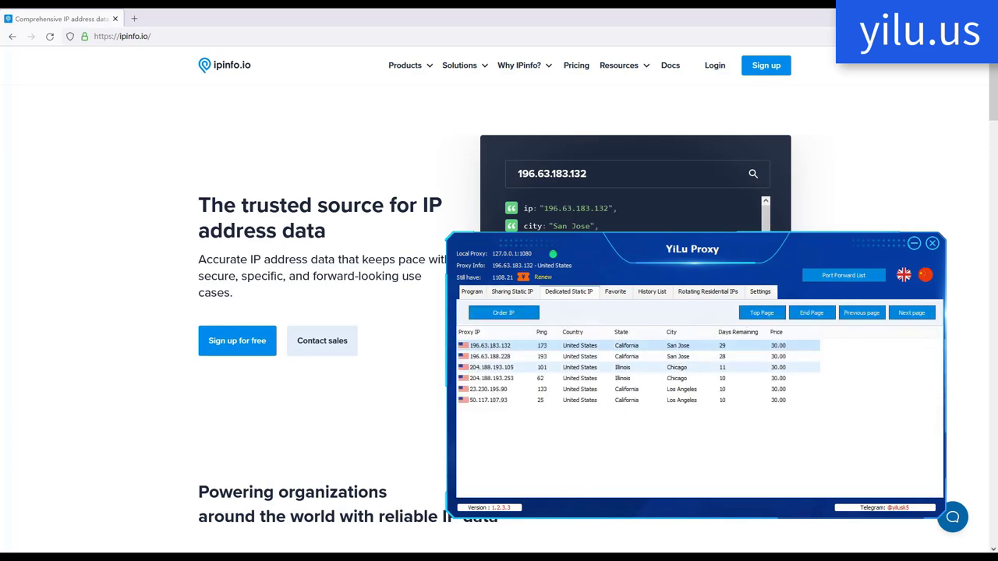
{"action": "left_click", "coordinate": [507, 378]}
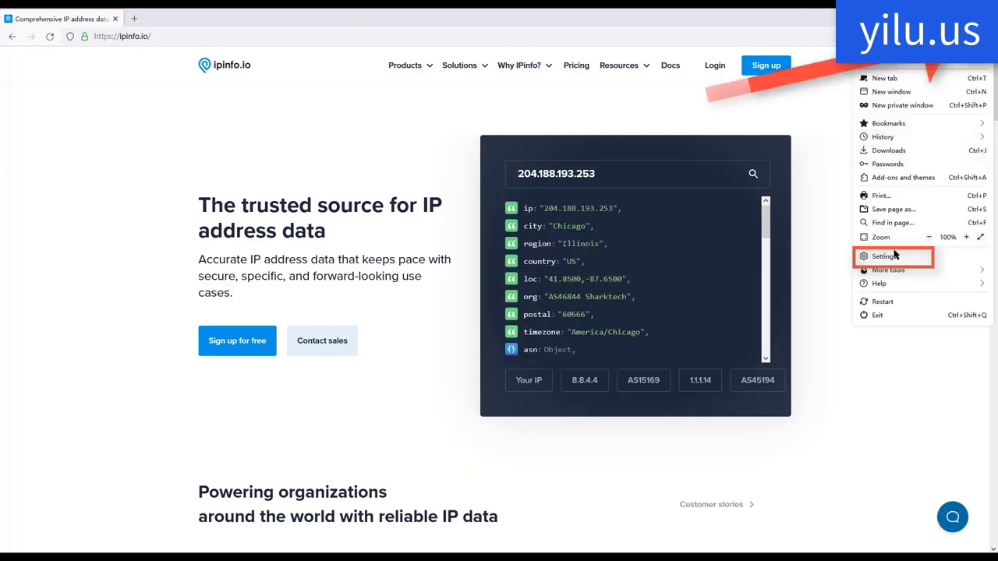
Open Waterfox's Network Settings Connection Settings dialog from the browser settings page
{"action": "left_click", "coordinate": [884, 257]}
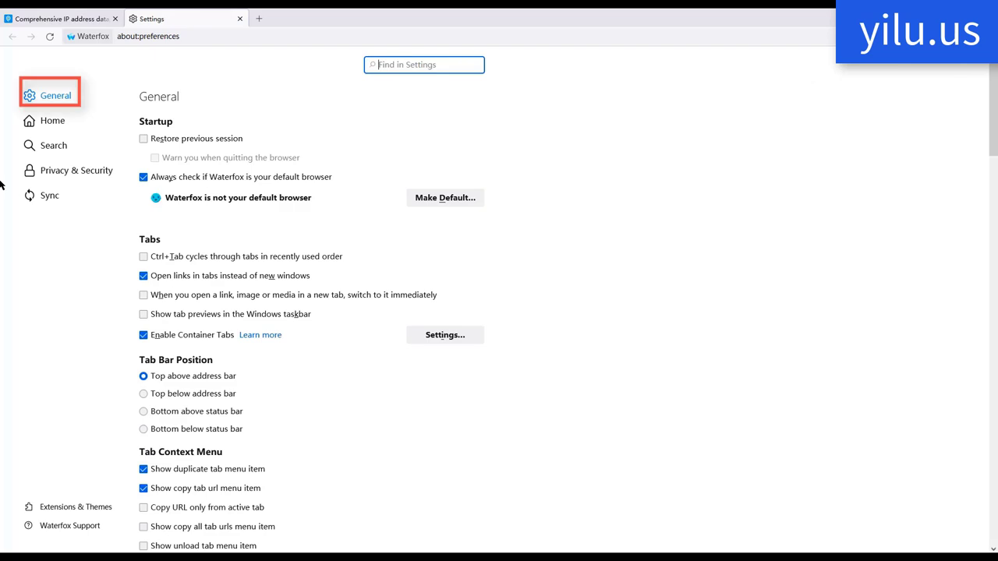
{"action": "scroll", "scroll_direction": "down", "scroll_amount": 3}
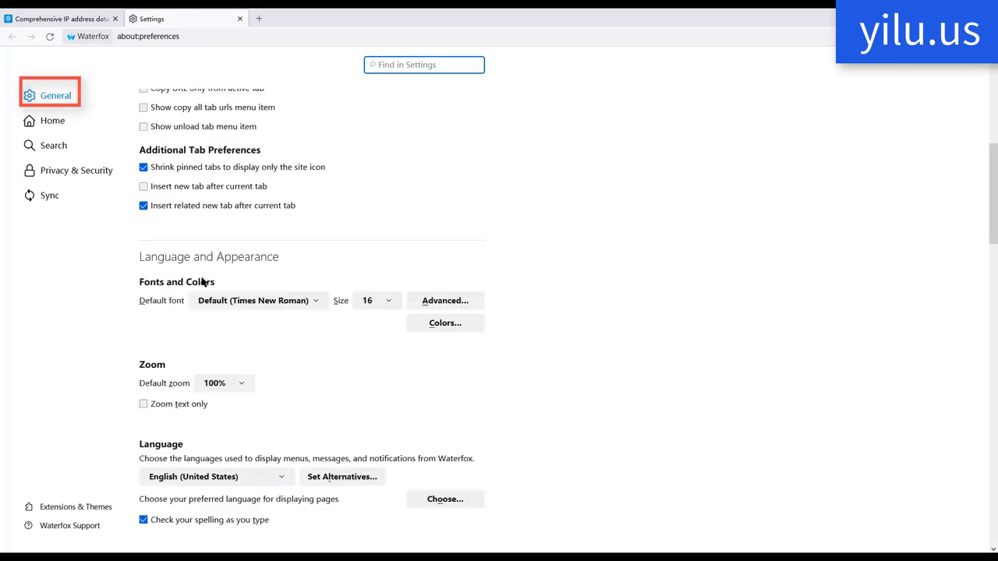
{"action": "scroll", "scroll_direction": "down", "scroll_amount": 3}
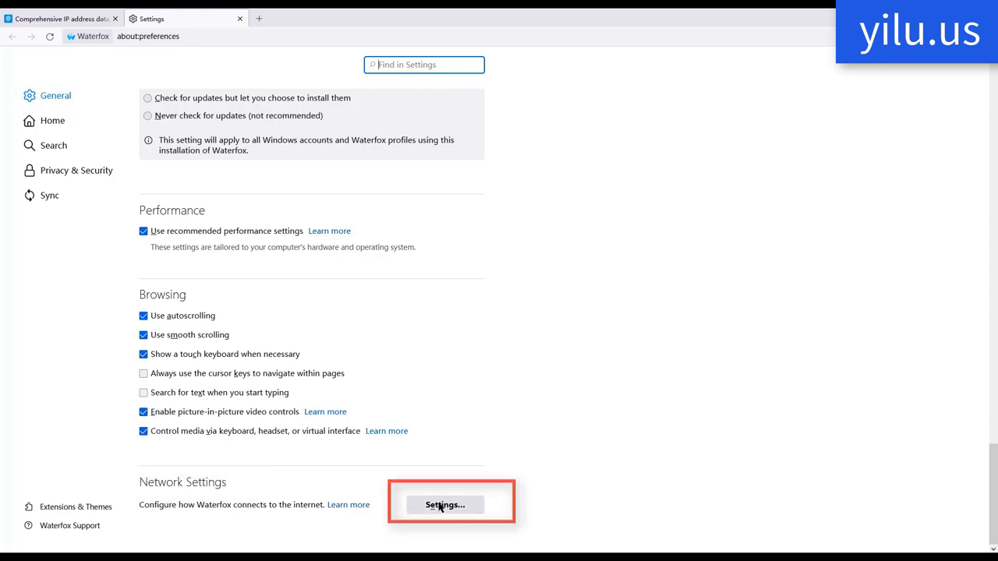
{"action": "left_click", "coordinate": [445, 506]}
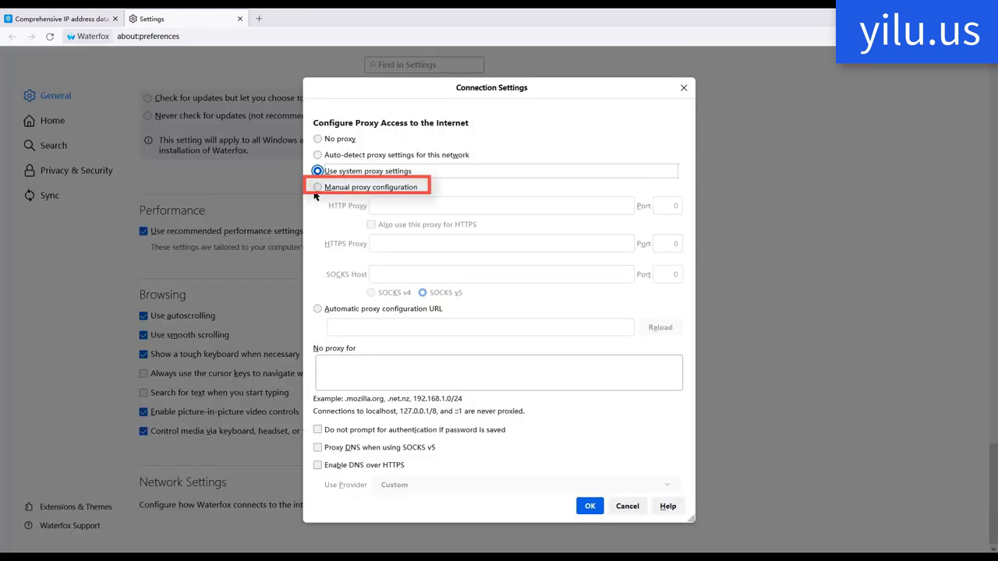
Set a manual SOCKS v5 proxy at 127.0.0.1 port 1080 with proxied DNS
{"action": "left_click", "coordinate": [318, 186]}
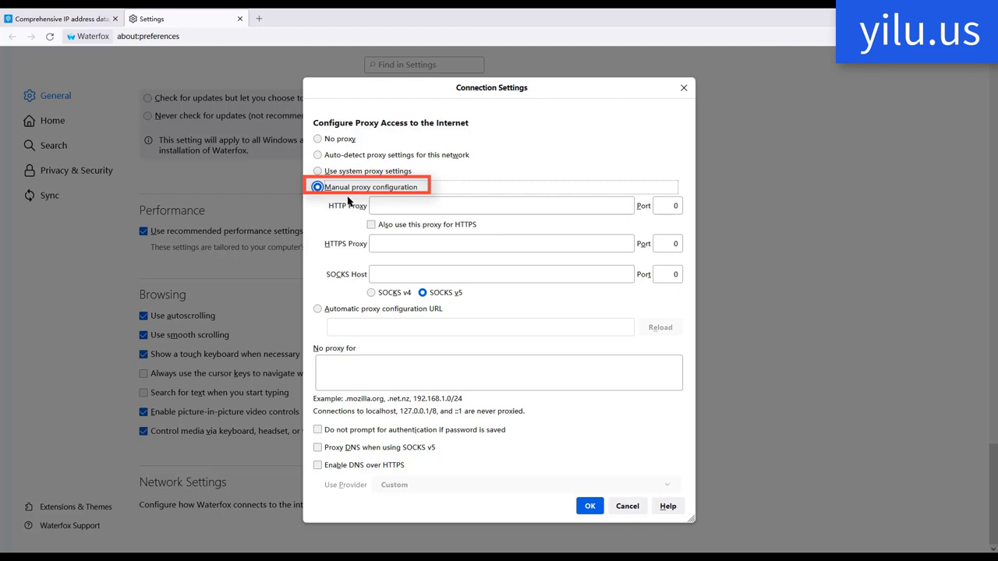
{"action": "mouse_move", "coordinate": [359, 198]}
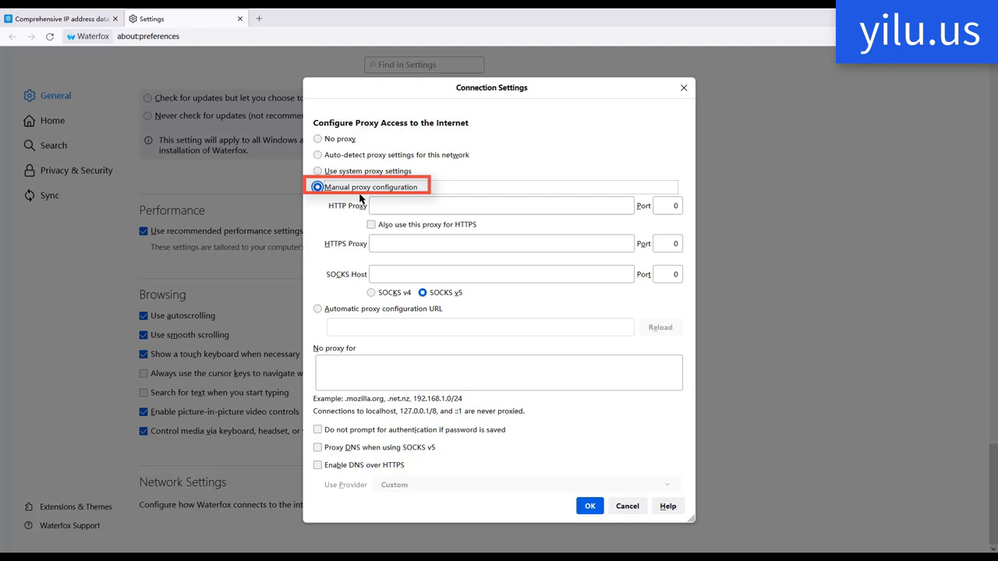
{"action": "left_click", "coordinate": [499, 273]}
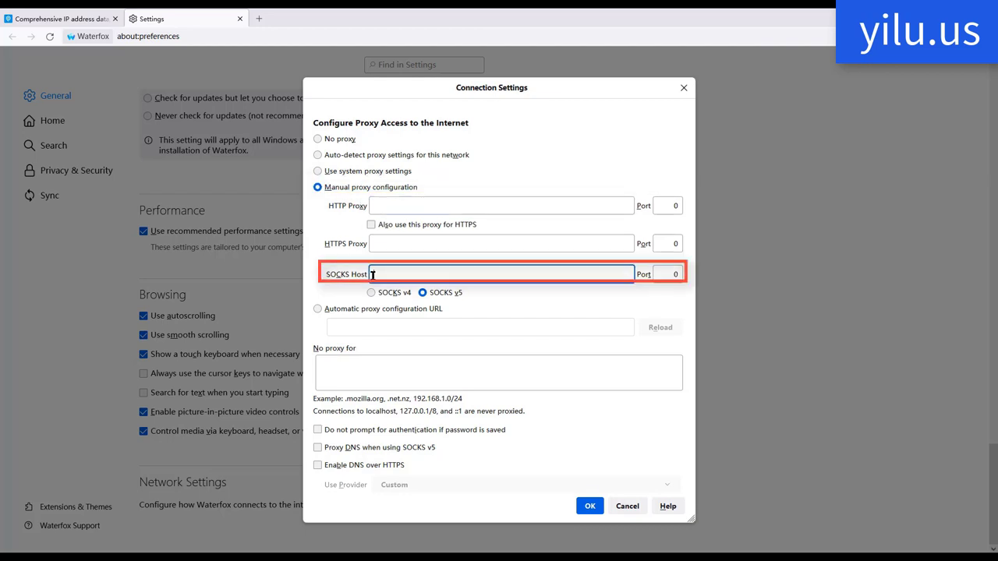
{"action": "type", "text": "127.0.0."}
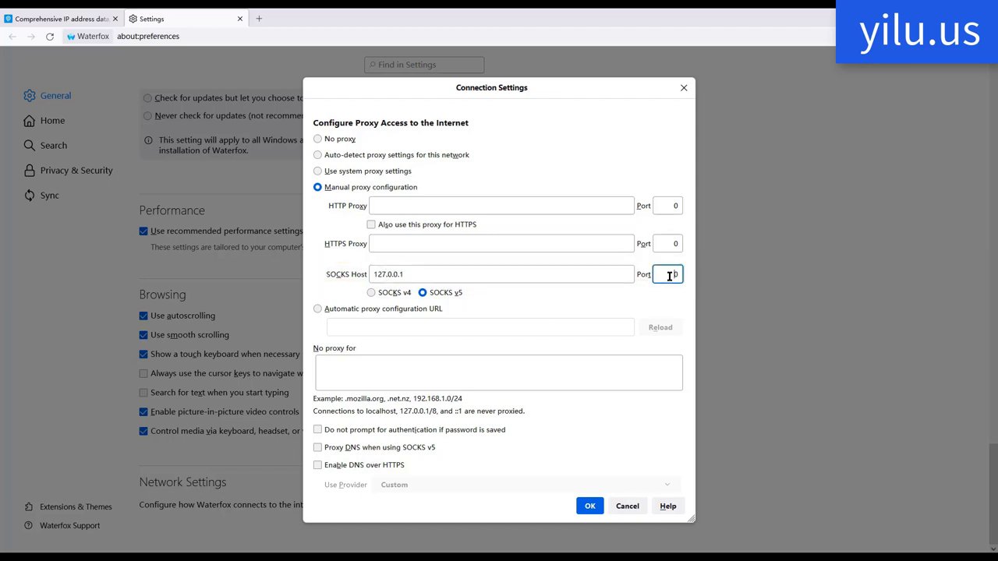
{"action": "type", "text": "1080"}
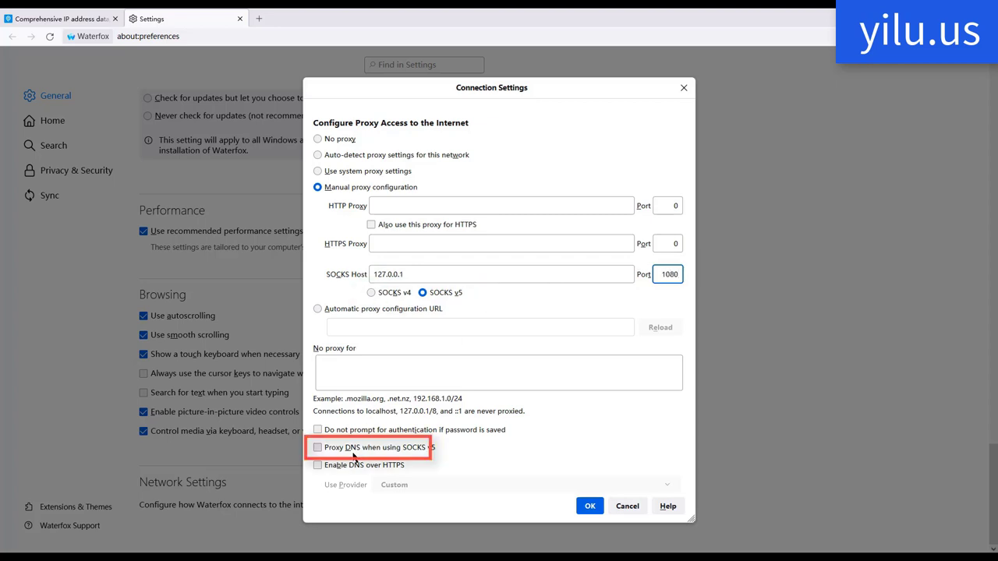
{"action": "left_click", "coordinate": [317, 447]}
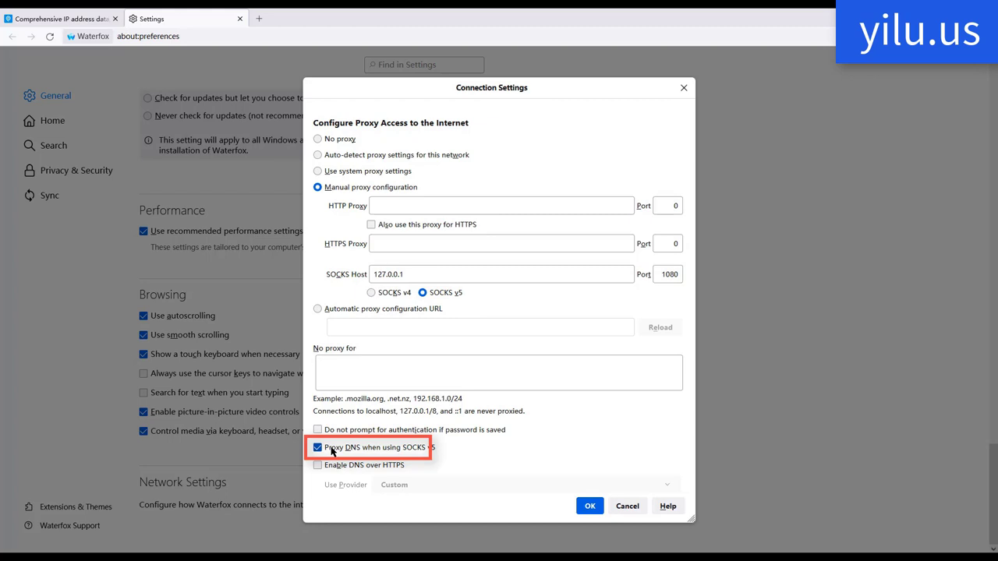
{"action": "left_click", "coordinate": [317, 448]}
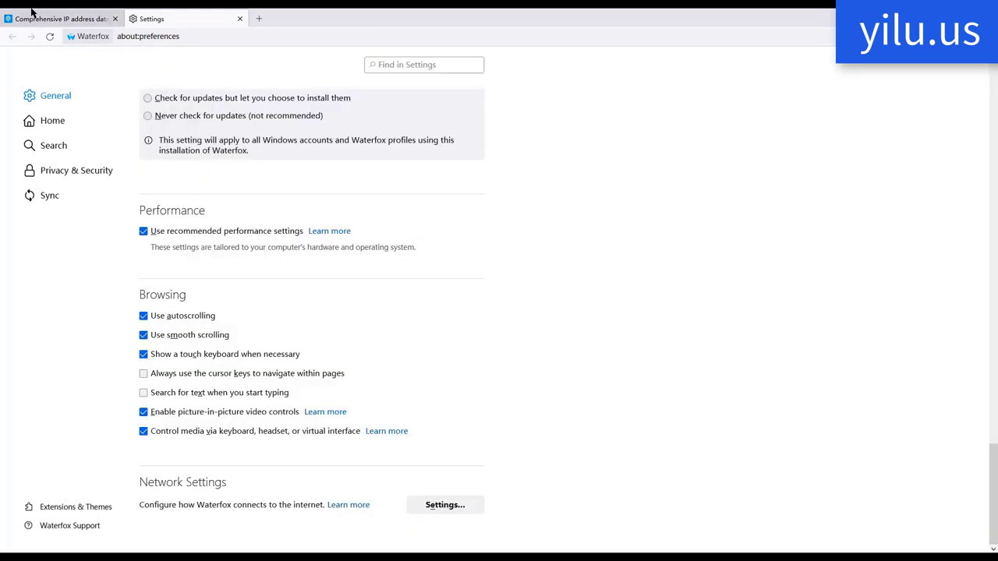
{"action": "left_click", "coordinate": [58, 18]}
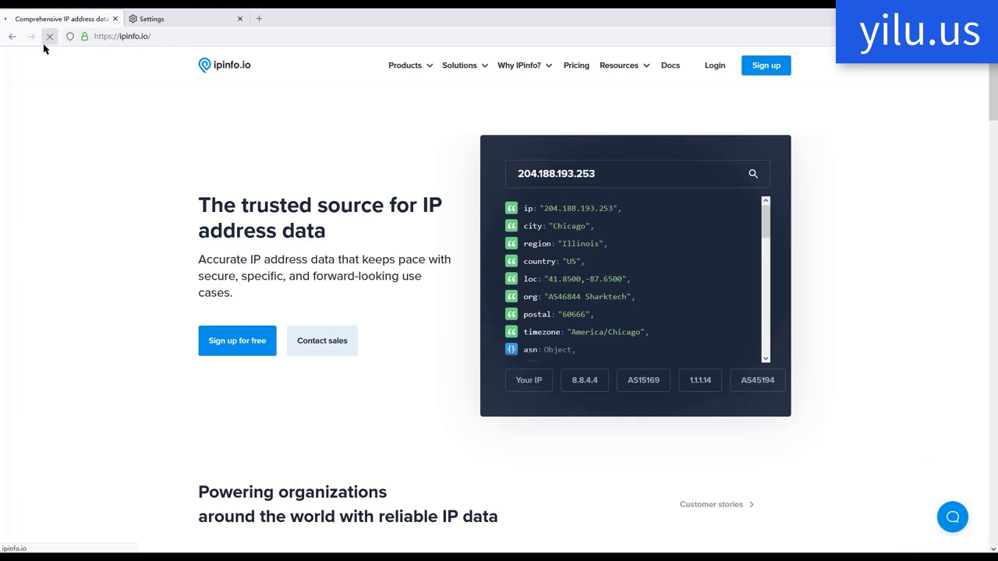
Reload ipinfo.io and right-click a dedicated proxy IP to assign a forwarding port
{"action": "left_click", "coordinate": [49, 36]}
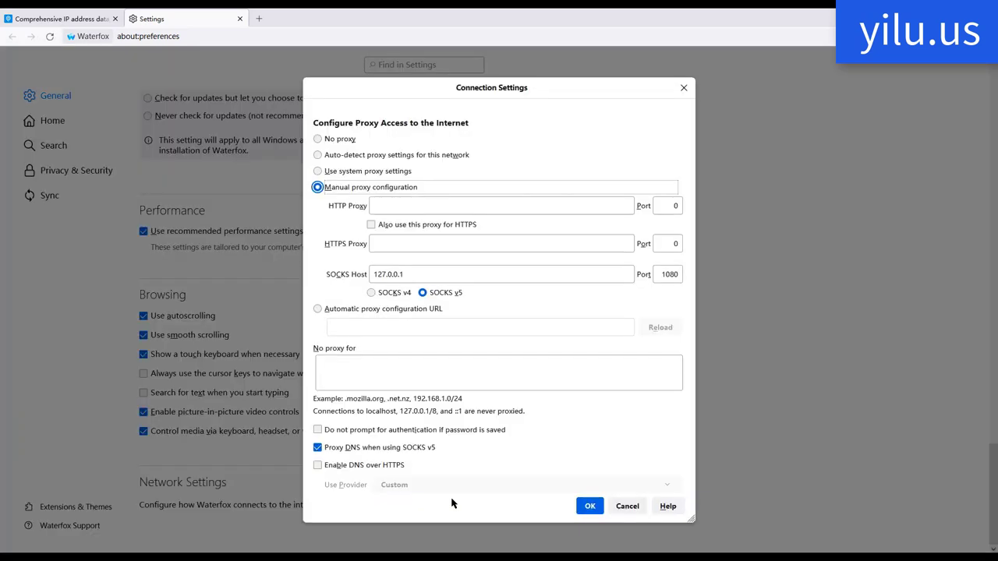
{"action": "mouse_move", "coordinate": [666, 310]}
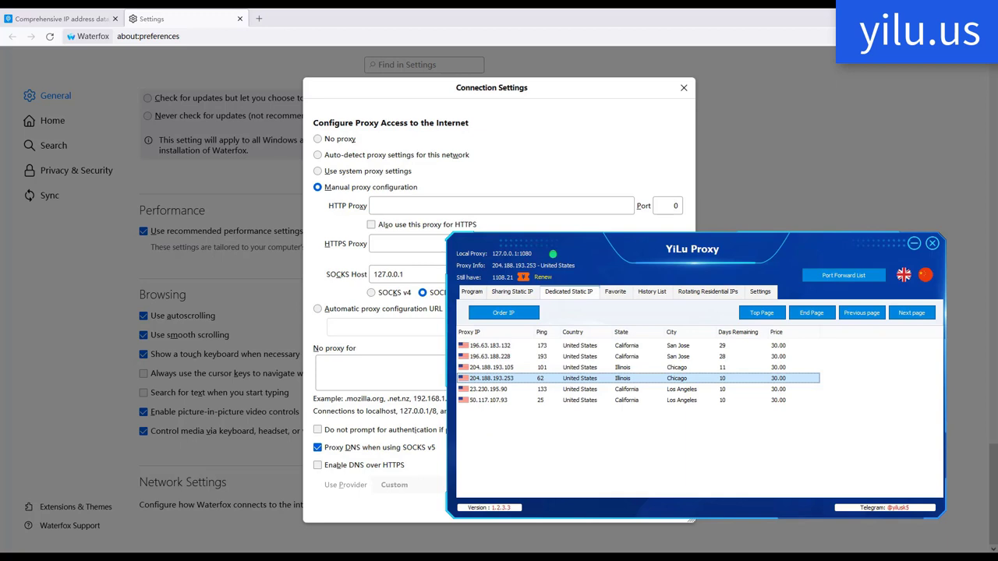
{"action": "right_click", "coordinate": [492, 346]}
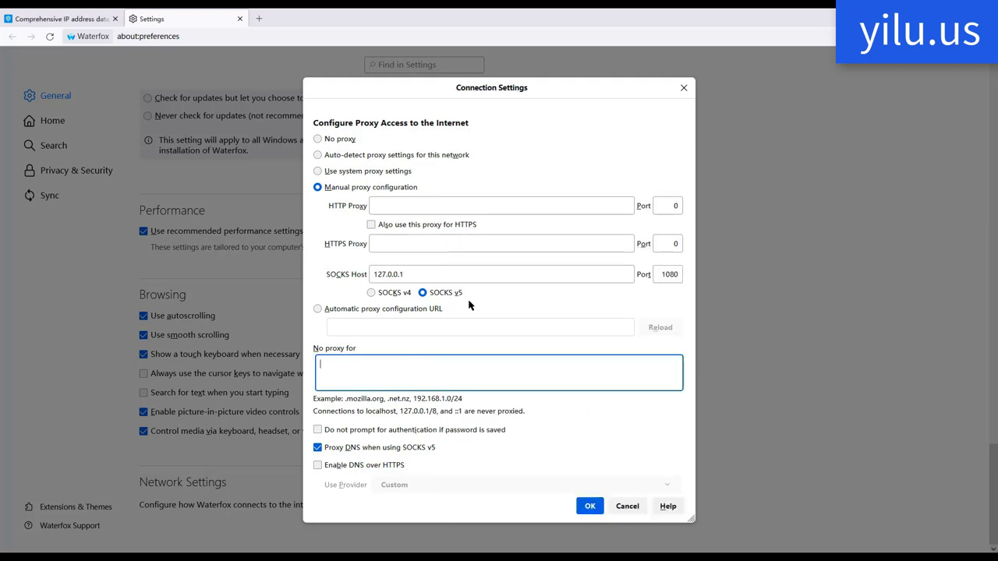
Change the SOCKS port to 5500, reload ipinfo.io, and compare with YiLu's Port Forward List
{"action": "left_click", "coordinate": [669, 274]}
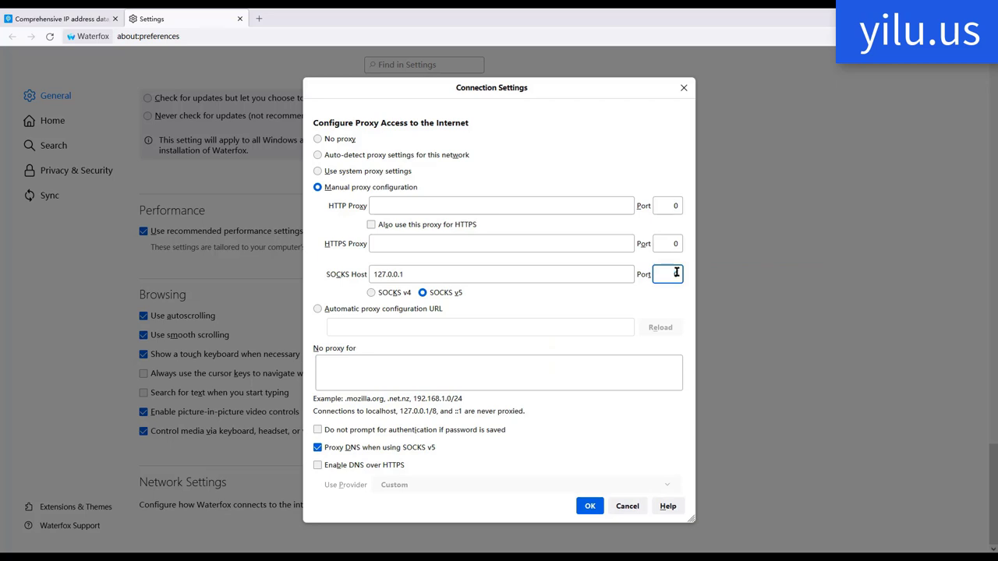
{"action": "type", "text": "5500"}
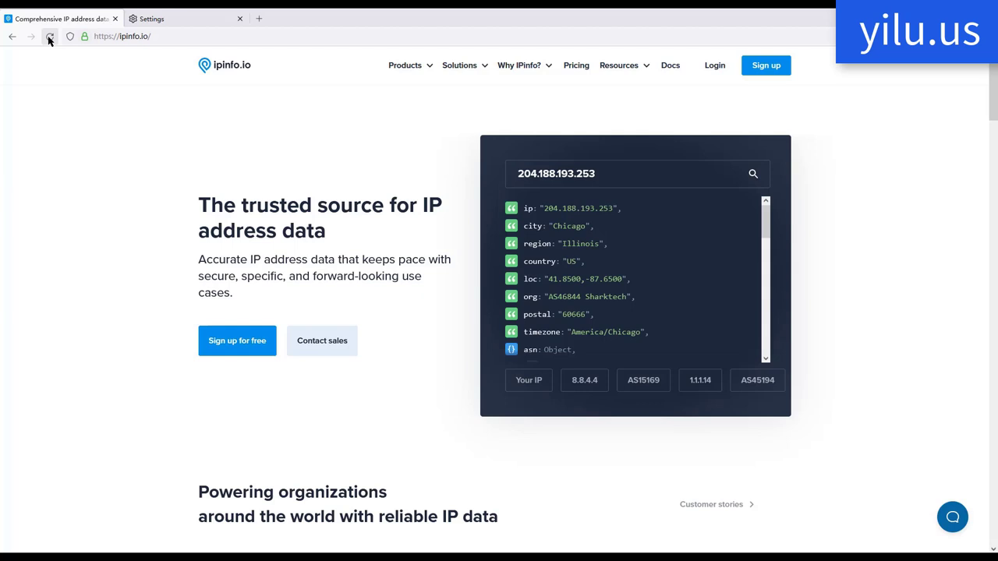
{"action": "left_click", "coordinate": [49, 36]}
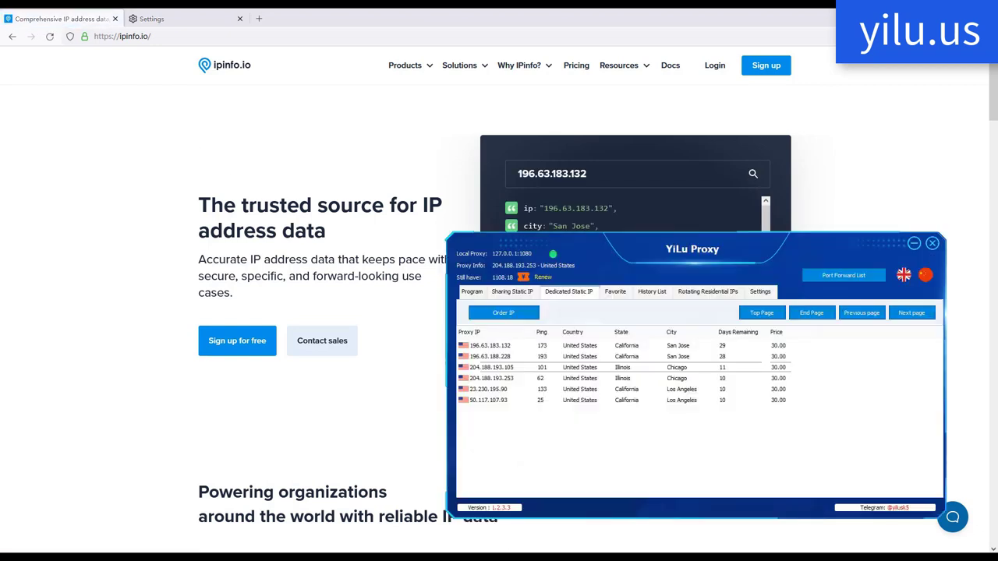
{"action": "left_click", "coordinate": [843, 275]}
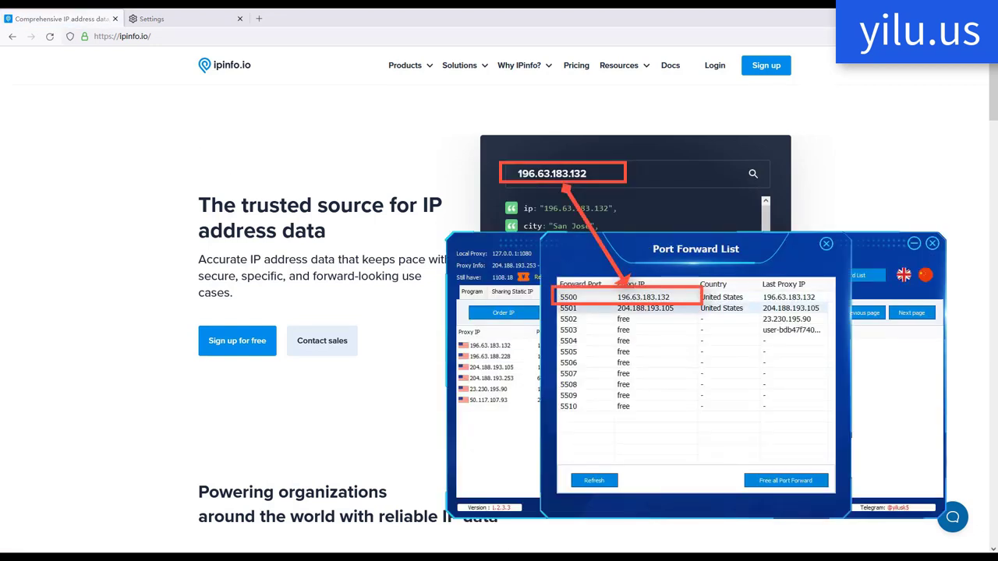
{"action": "left_click", "coordinate": [639, 297]}
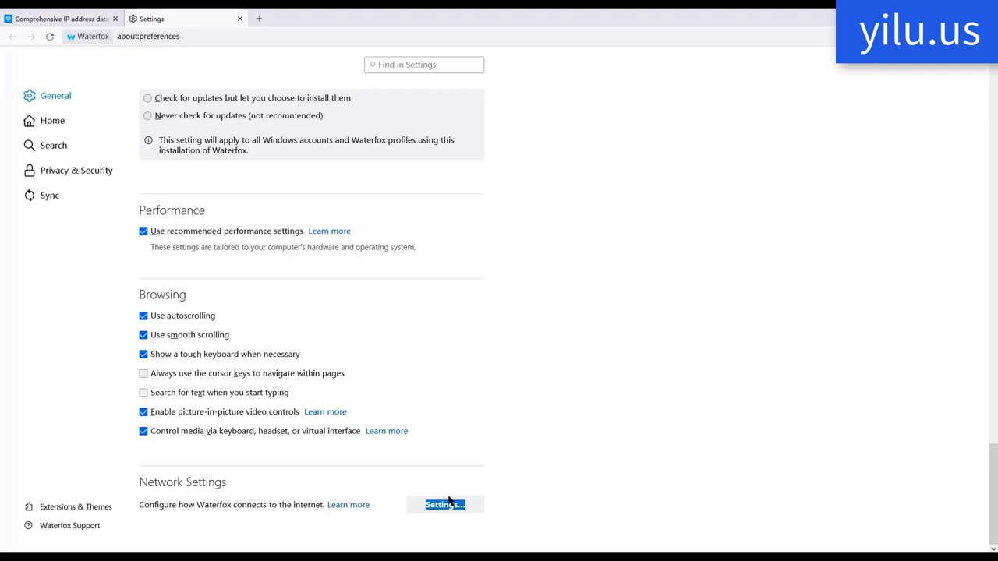
Change Waterfox's SOCKS v5 proxy port to 5501 and confirm
{"action": "left_click", "coordinate": [445, 504]}
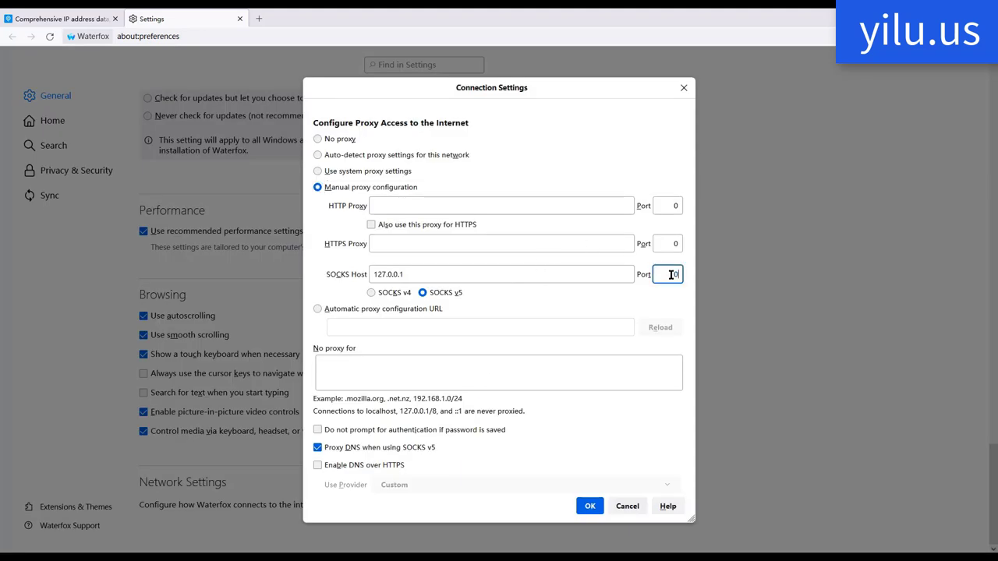
{"action": "type", "text": "5501"}
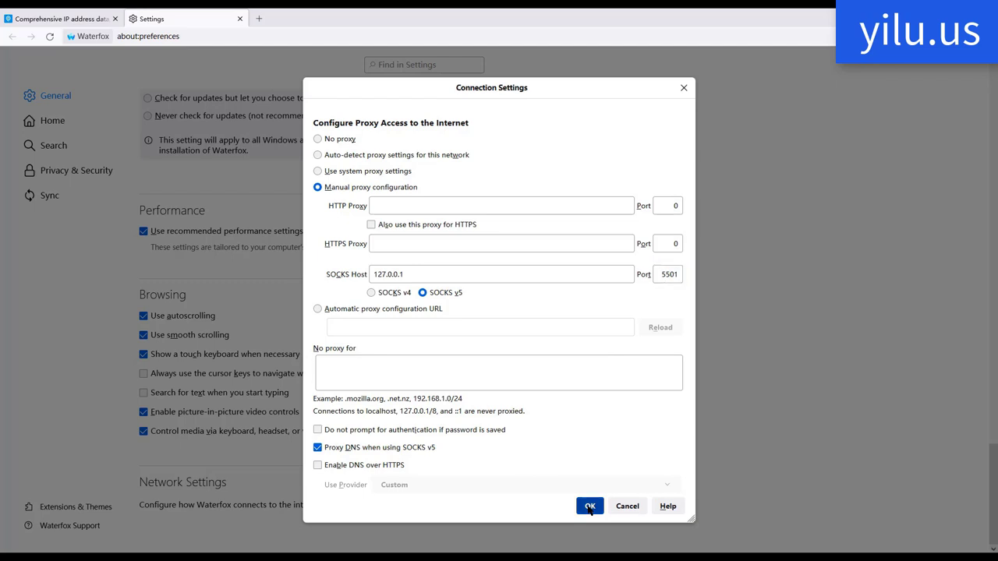
{"action": "left_click", "coordinate": [590, 506]}
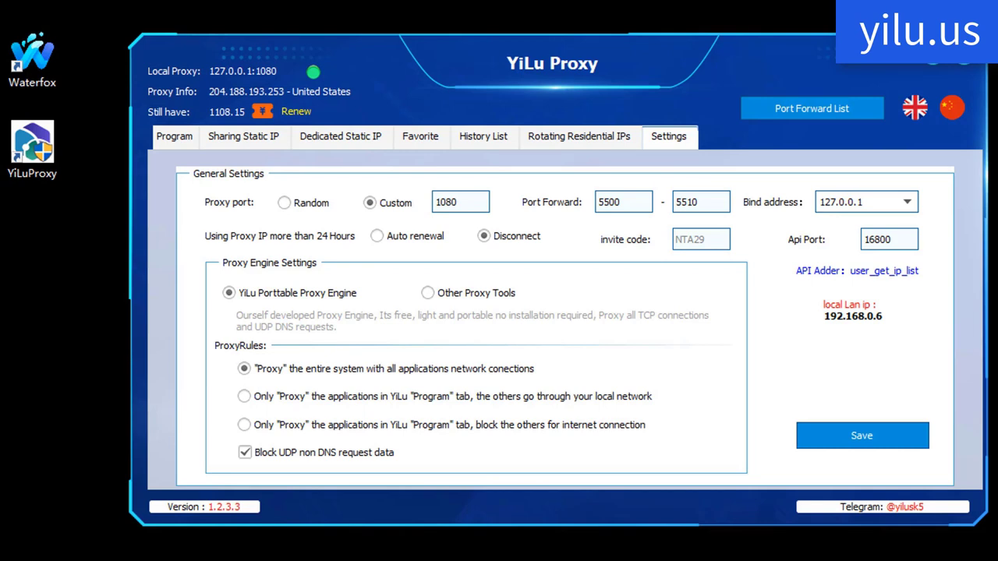
Select the 'Proxy the entire system with all applications network connections' rule
{"action": "left_click", "coordinate": [244, 368]}
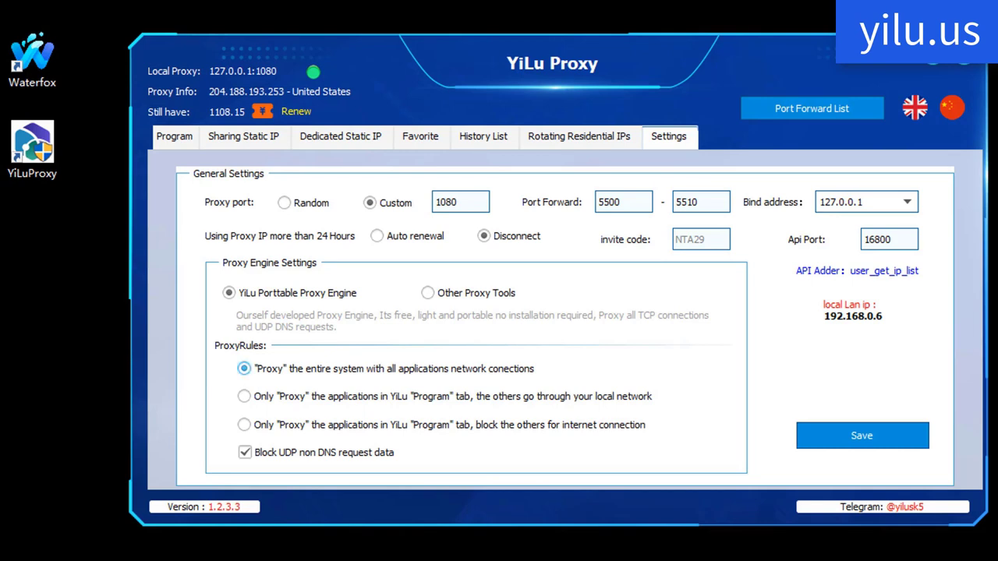